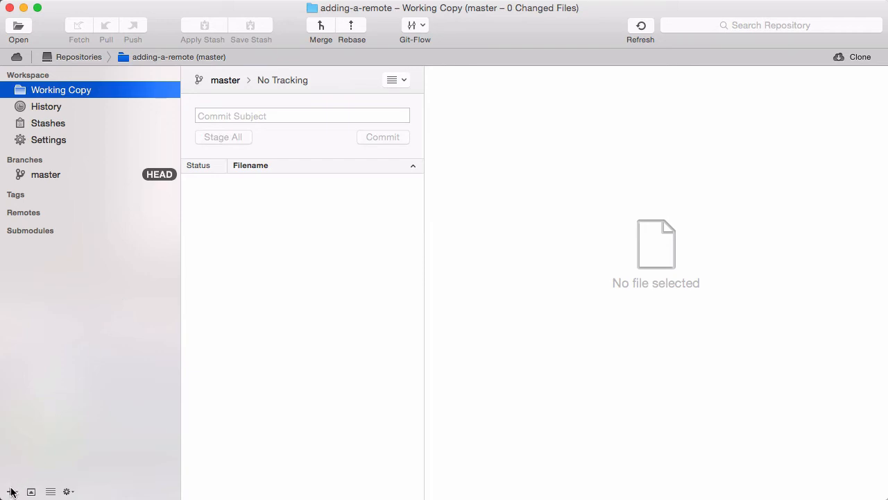
# - Show the sidebar's add menu for creating branches, tags and remotes
pyautogui.click(11, 491)
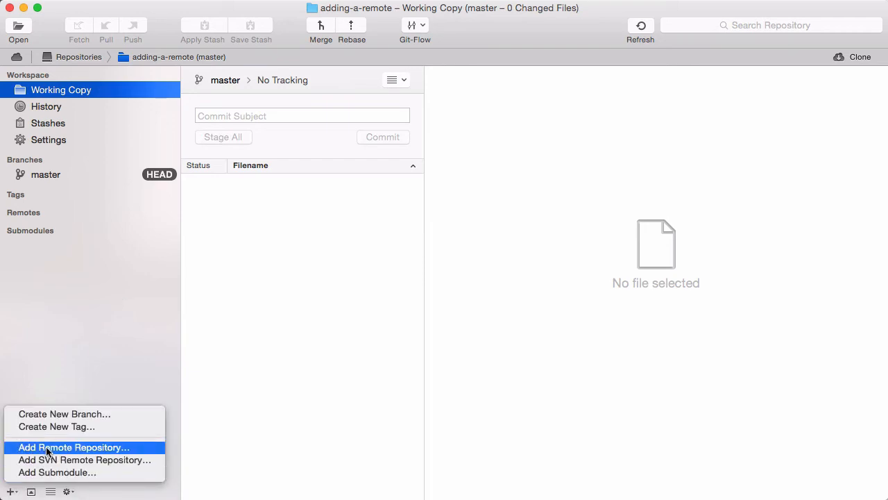
pyautogui.moveTo(57, 426)
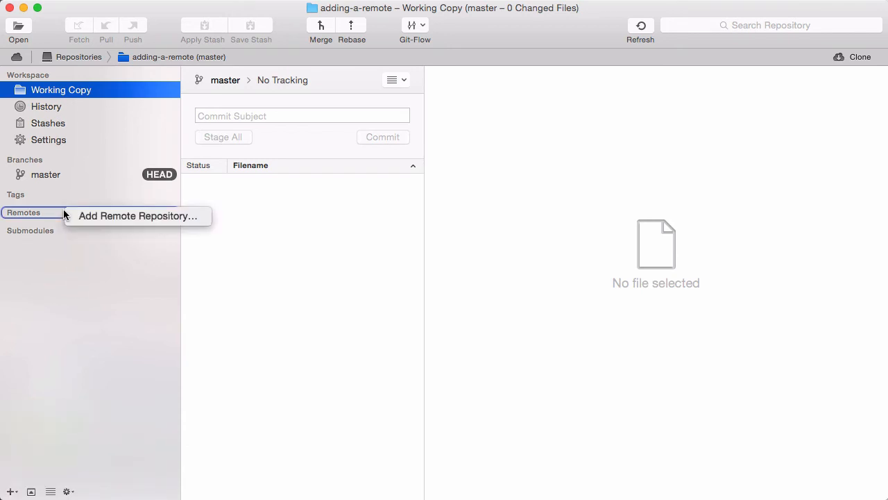
pyautogui.click(136, 216)
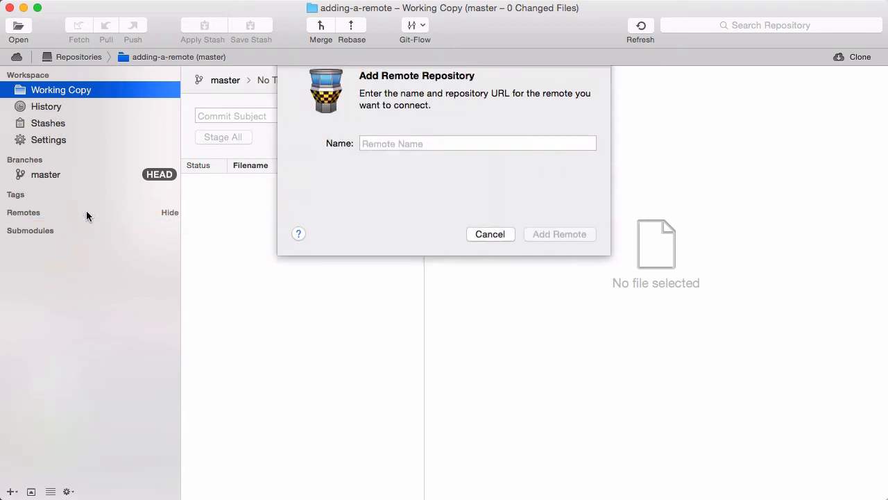
pyautogui.write('ori')
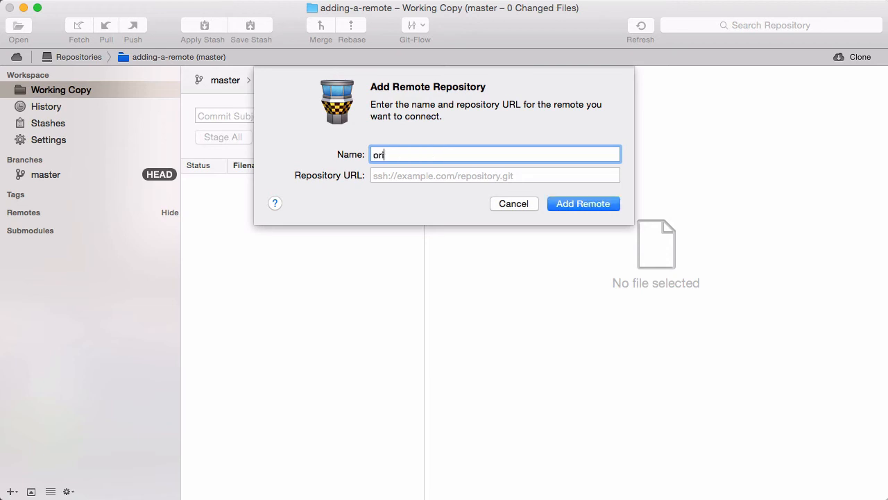
pyautogui.write('gin')
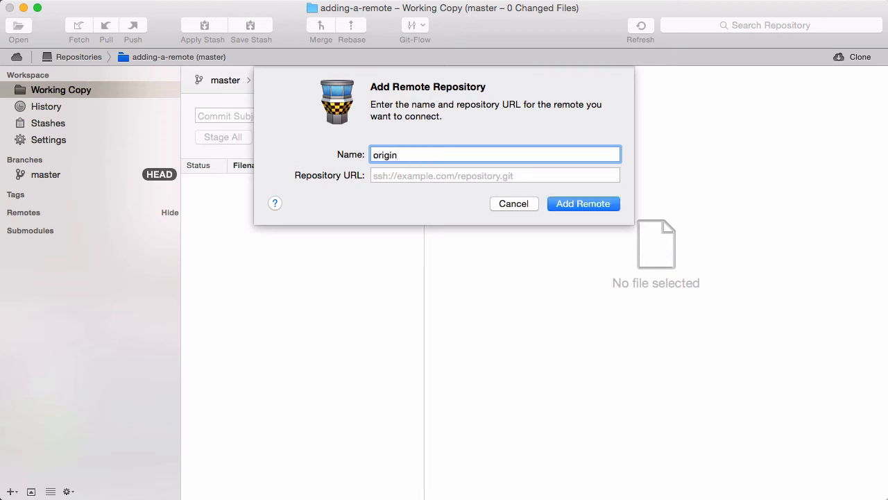
pyautogui.click(494, 175)
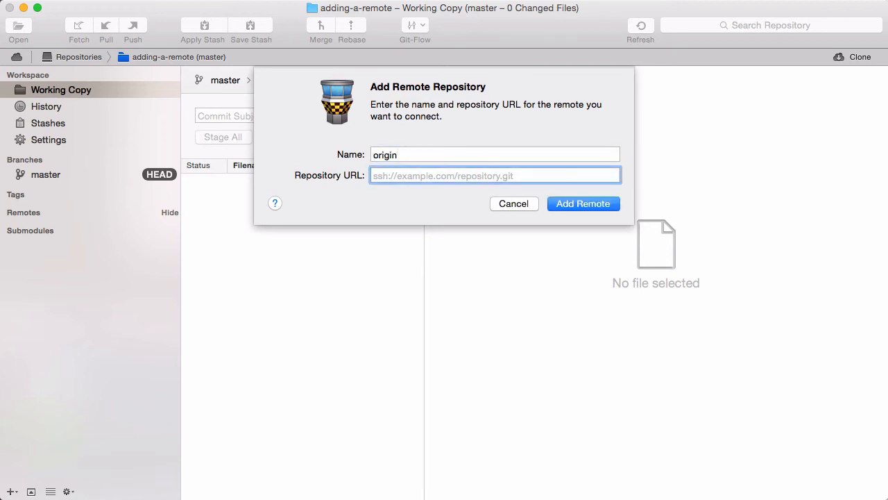
pyautogui.write('https://github.com/gittower/git-crash-course.git')
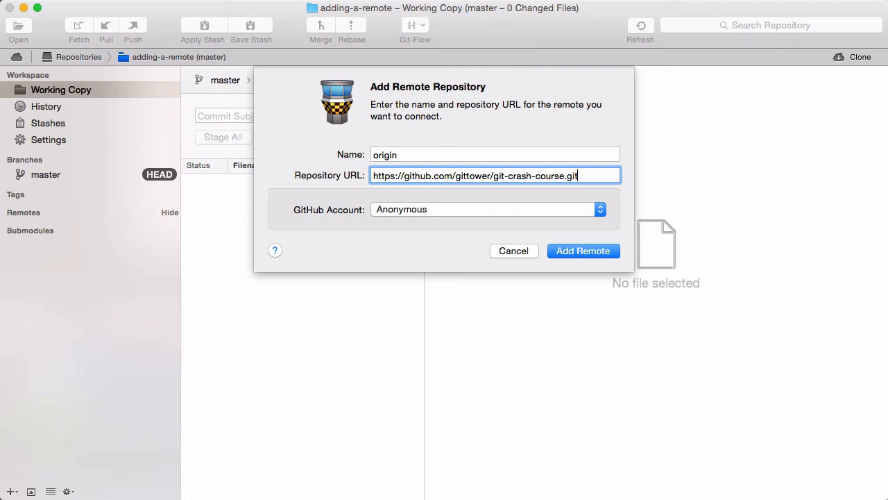
# - Authenticate origin with the saved gittower GitHub account and review its repositories
pyautogui.click(485, 209)
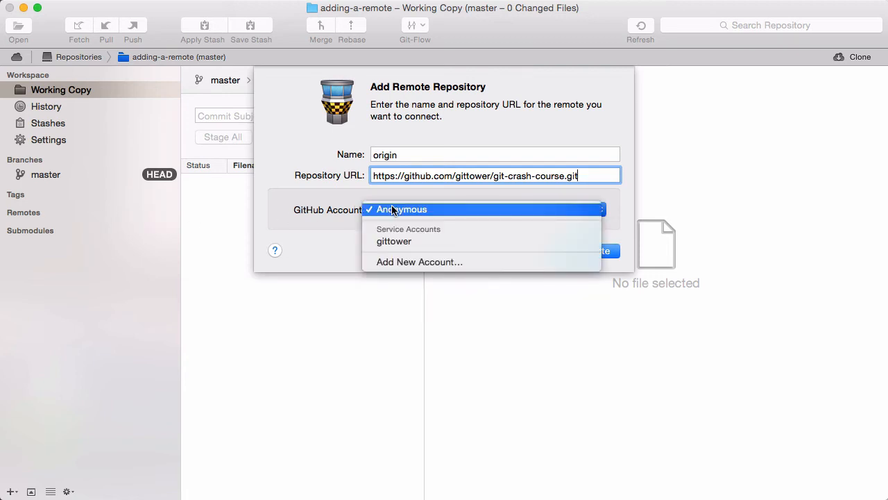
pyautogui.moveTo(394, 242)
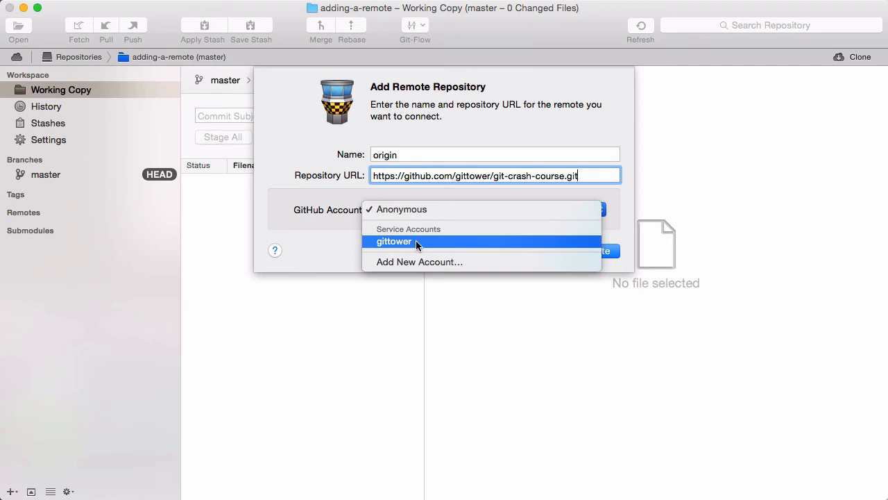
pyautogui.click(394, 241)
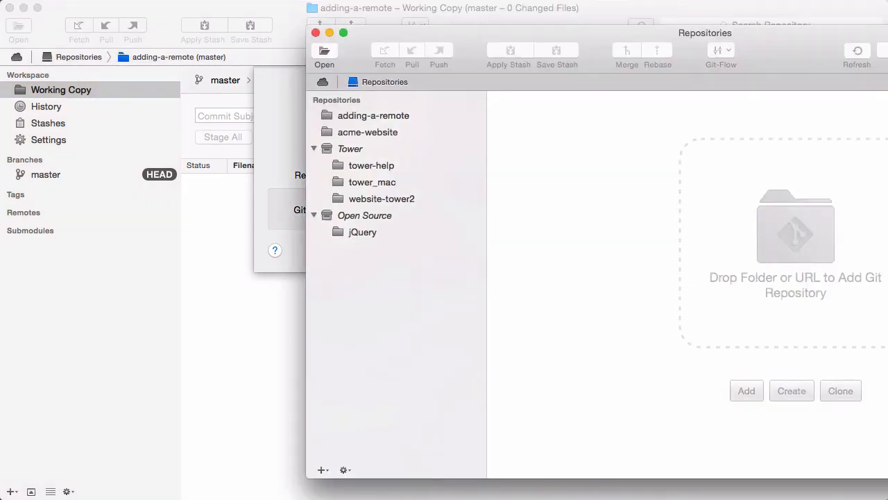
pyautogui.click(322, 82)
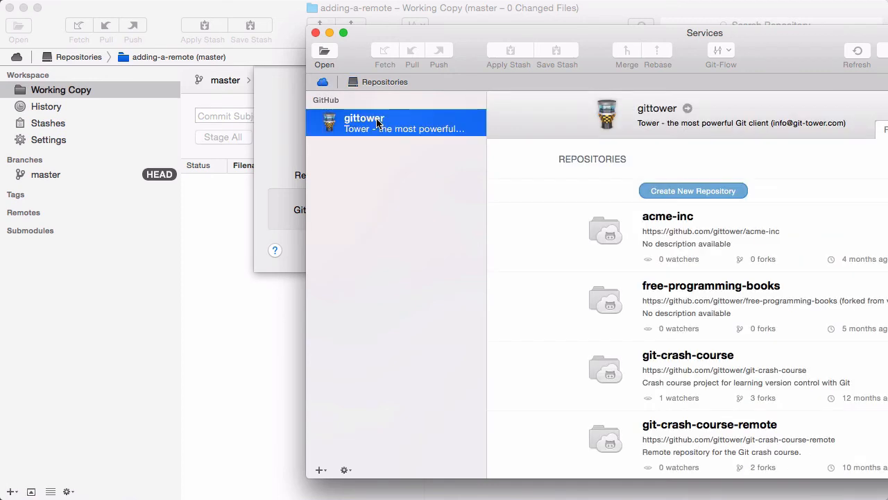
pyautogui.moveTo(301, 115)
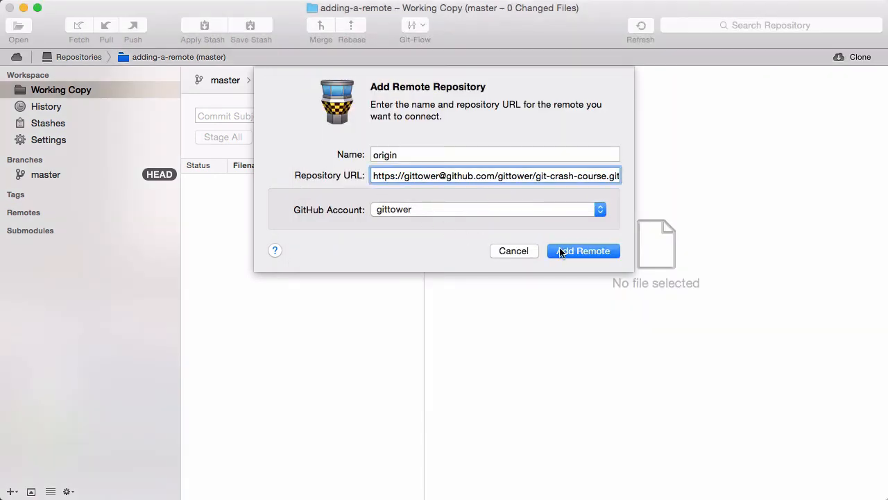
# - Confirm the origin remote, then inspect the robots.txt and jQuery commits on origin/master
pyautogui.click(583, 251)
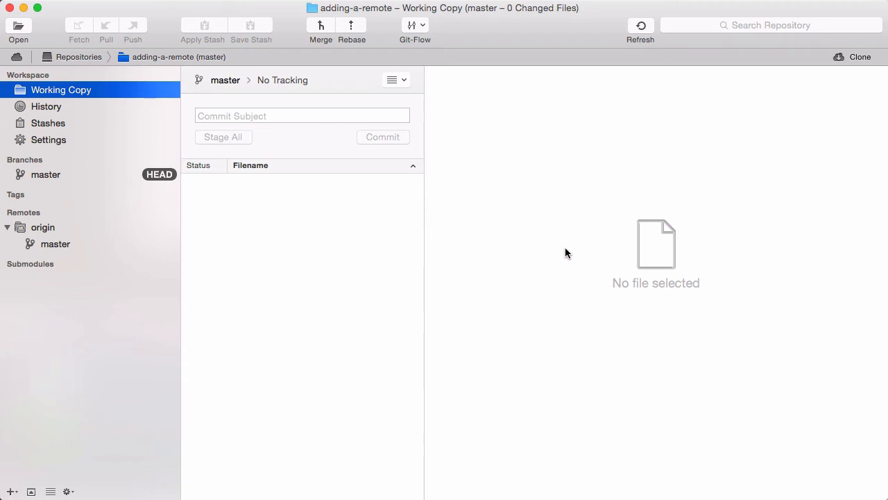
pyautogui.click(55, 244)
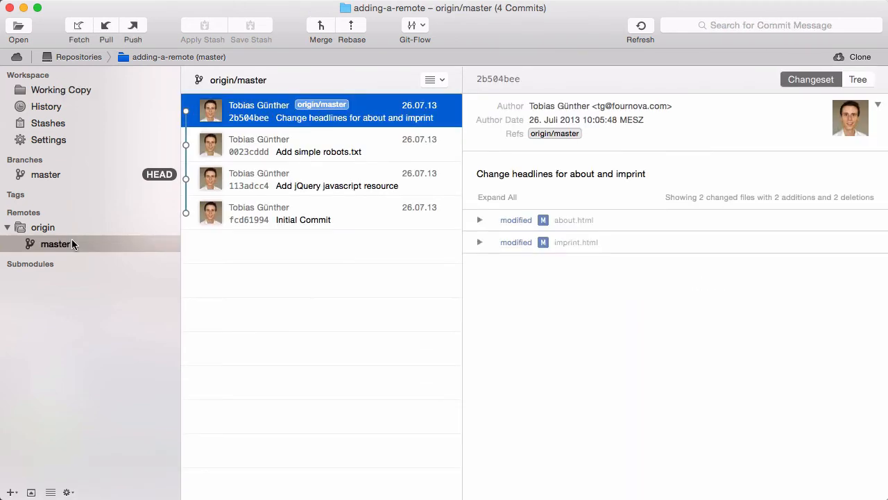
pyautogui.click(319, 145)
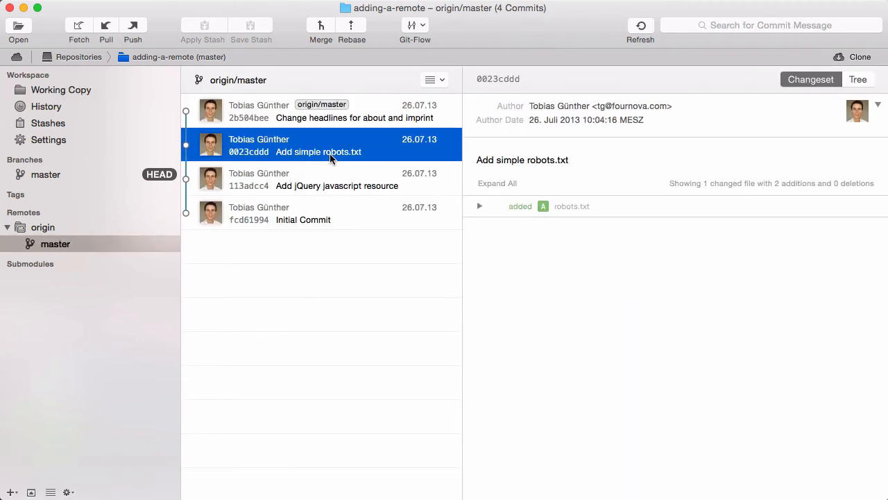
pyautogui.click(336, 179)
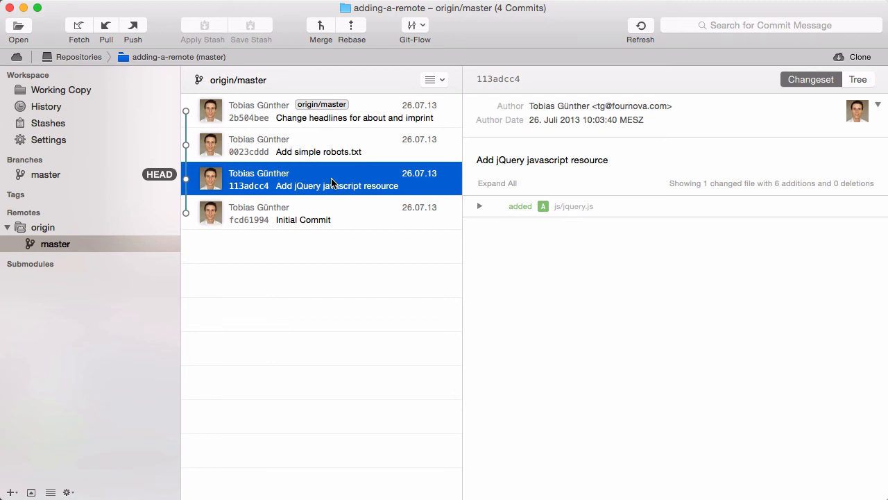
# - Open Edit Connection Settings from the origin remote's context menu
pyautogui.rightClick(42, 227)
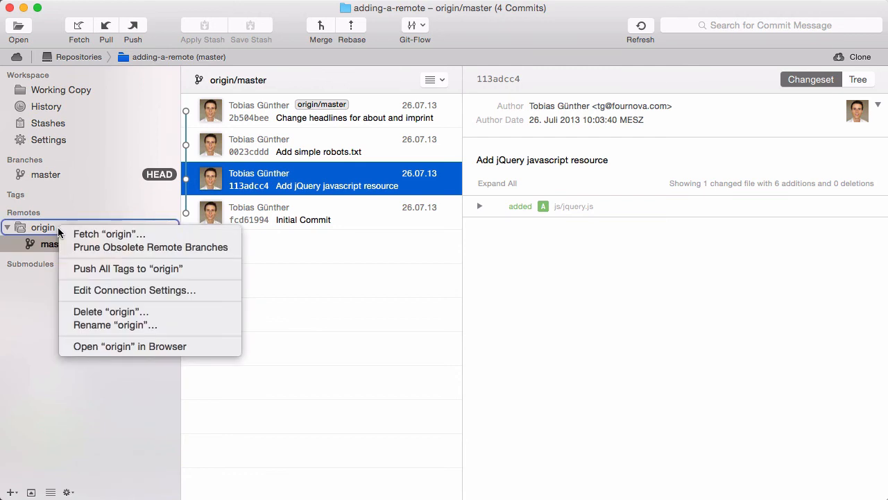
pyautogui.moveTo(134, 290)
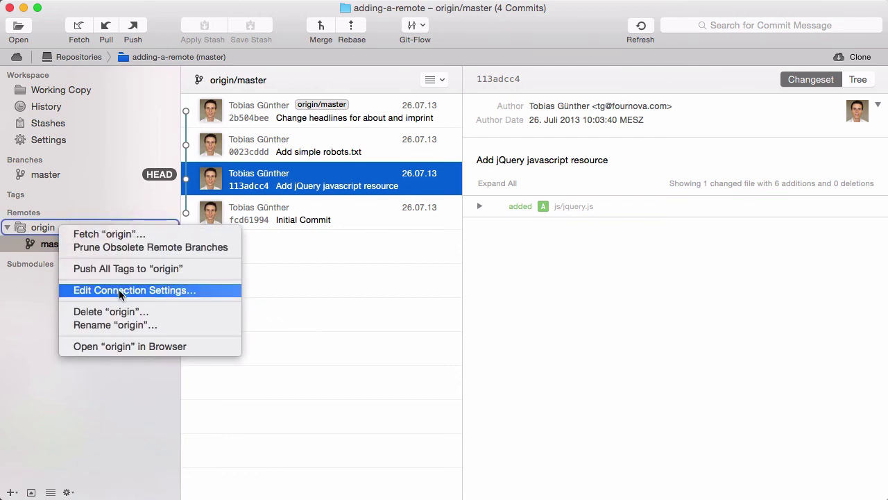
pyautogui.click(135, 290)
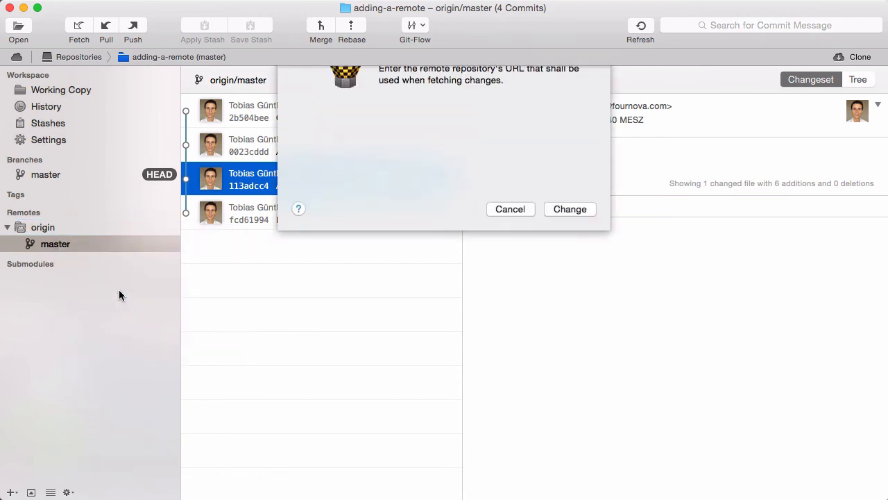